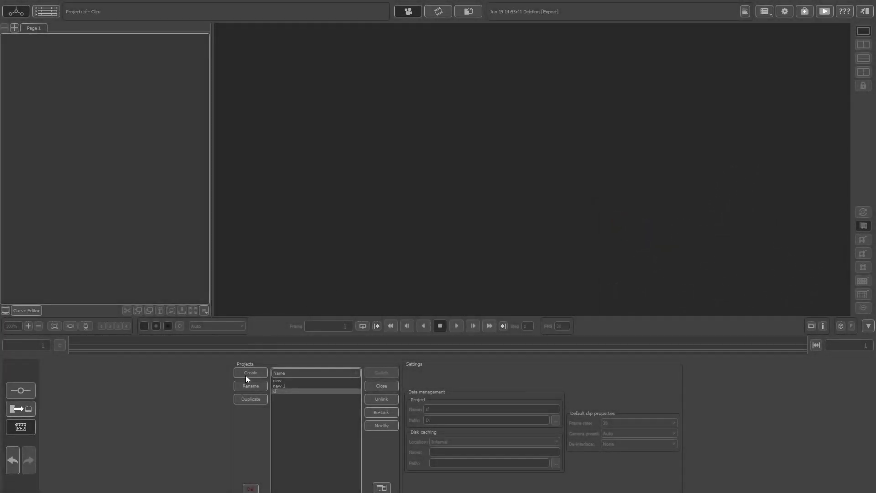
Create a new project named 'shot 1' on drive D and confirm it.
left_click(250, 373)
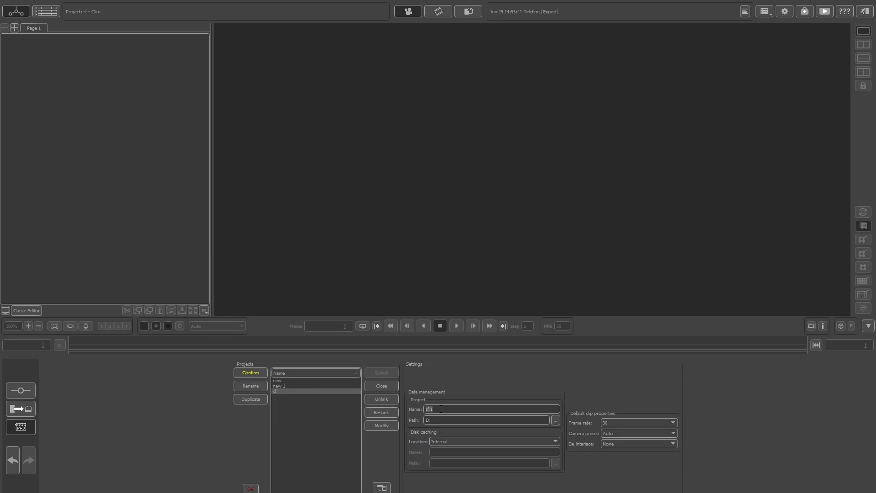
type("shot 1")
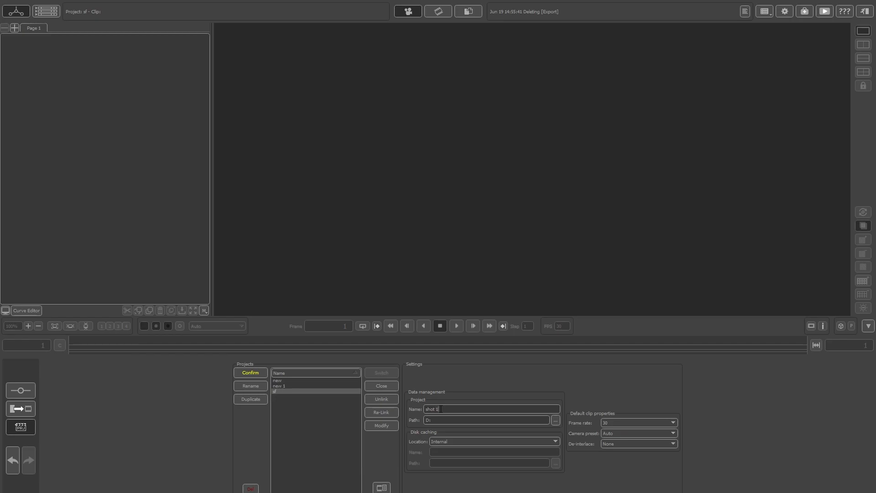
mouse_move(498, 404)
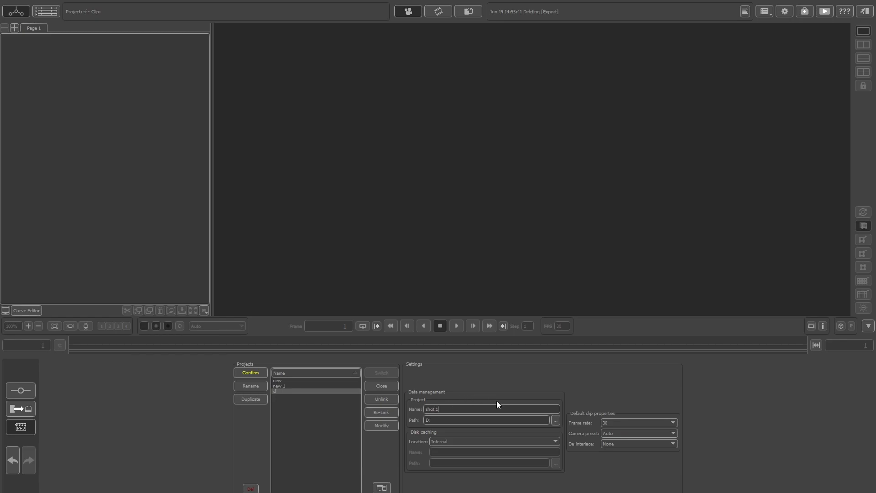
left_click(251, 372)
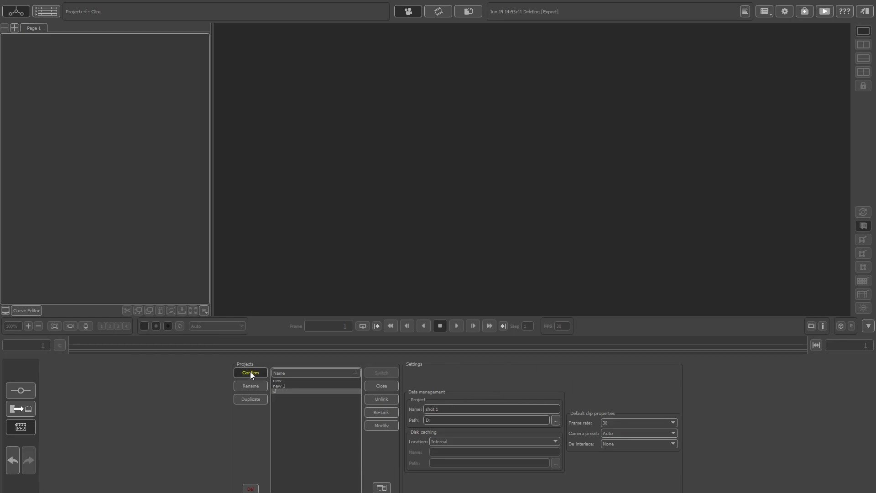
Bring the green-screen clip 'shot' into the node tree, frames 0–165 at 30 fps.
left_click(250, 373)
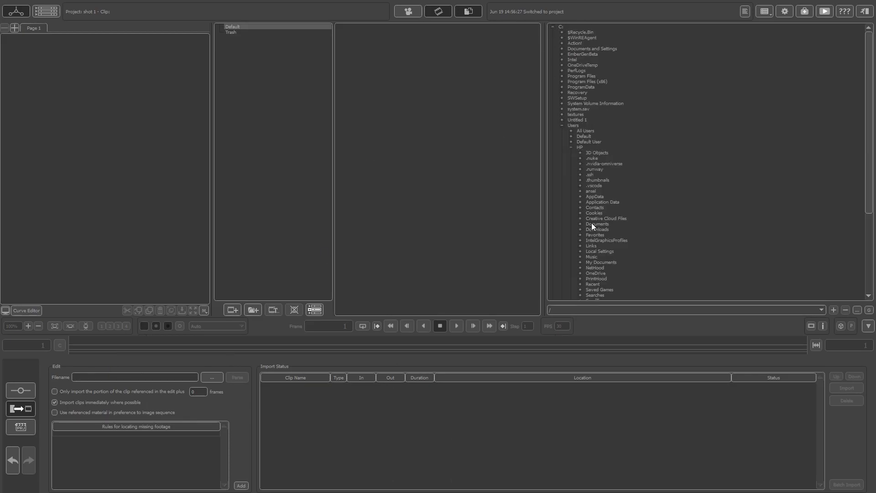
scroll("down", 3)
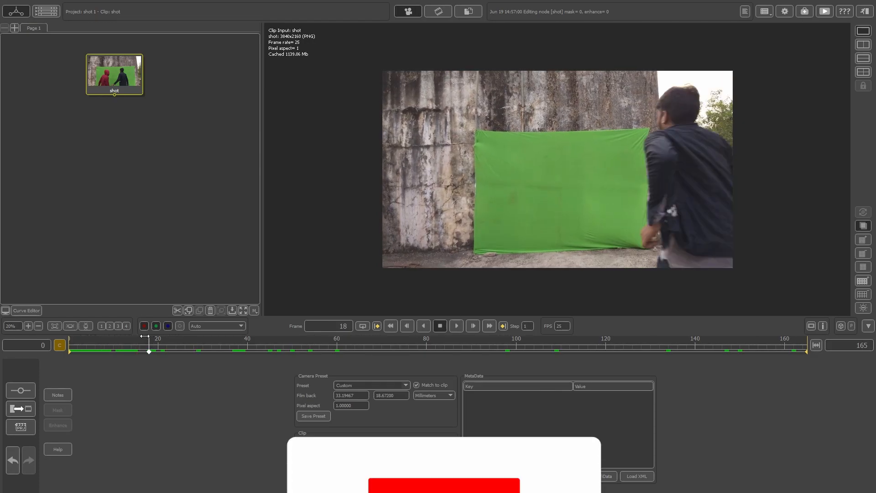
left_click_drag(148, 351, 94, 351)
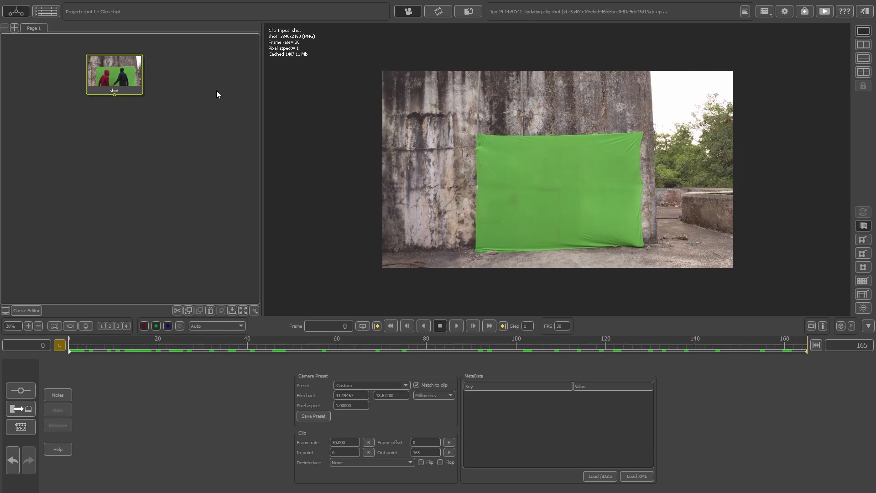
Add an Auto Track node via Tracking > Auto Track under the shot clip node.
right_click(118, 76)
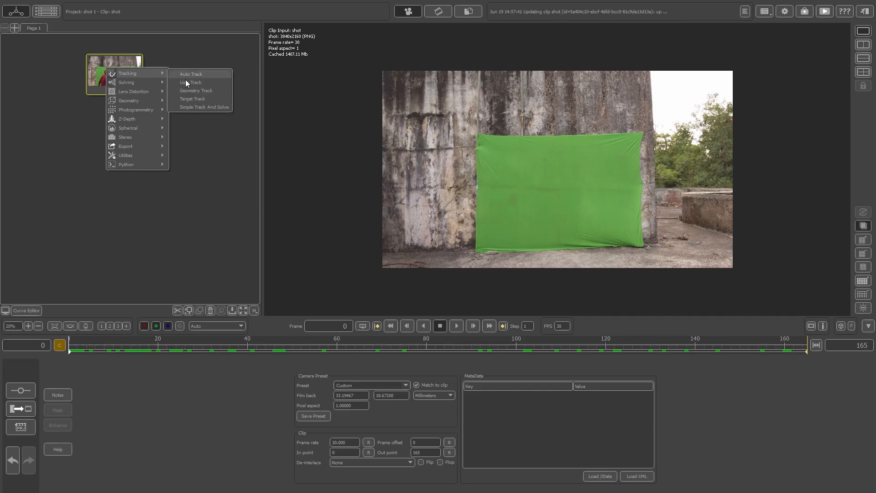
mouse_move(192, 96)
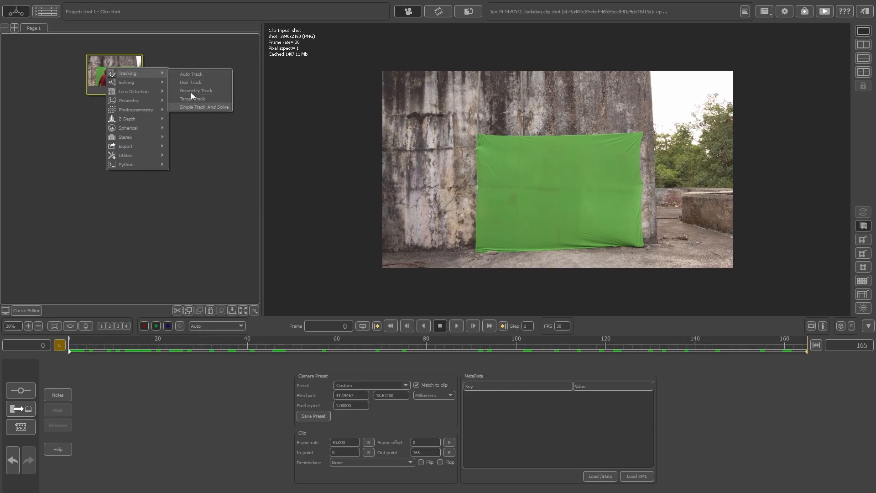
left_click(190, 73)
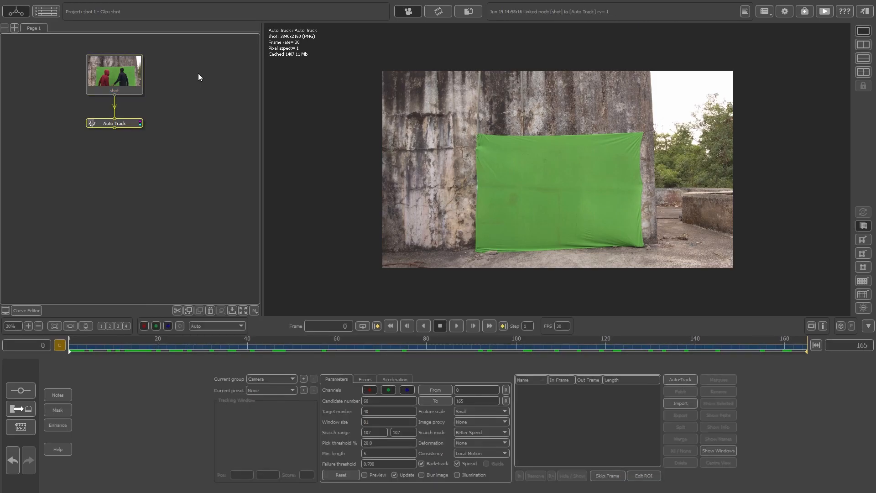
left_click(114, 123)
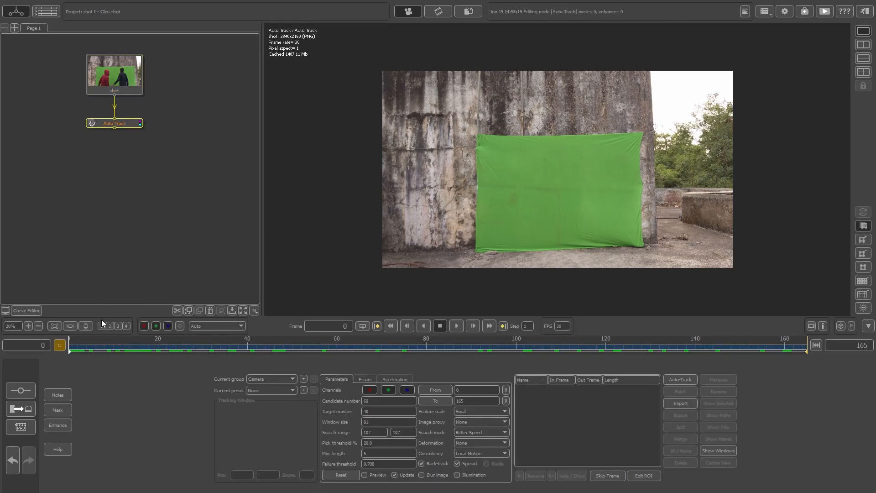
left_click(166, 350)
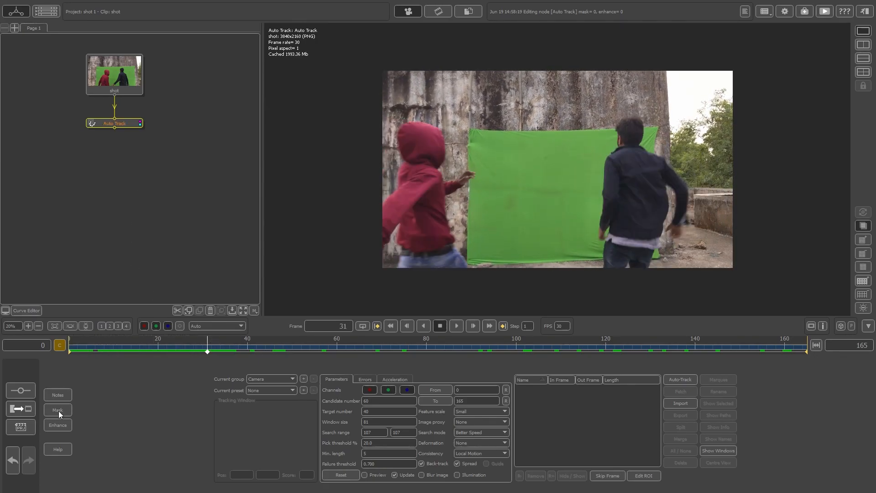
Draw X-Spline masks around the hooded person and the man with Trans + Rot + Scale tracking.
left_click(57, 409)
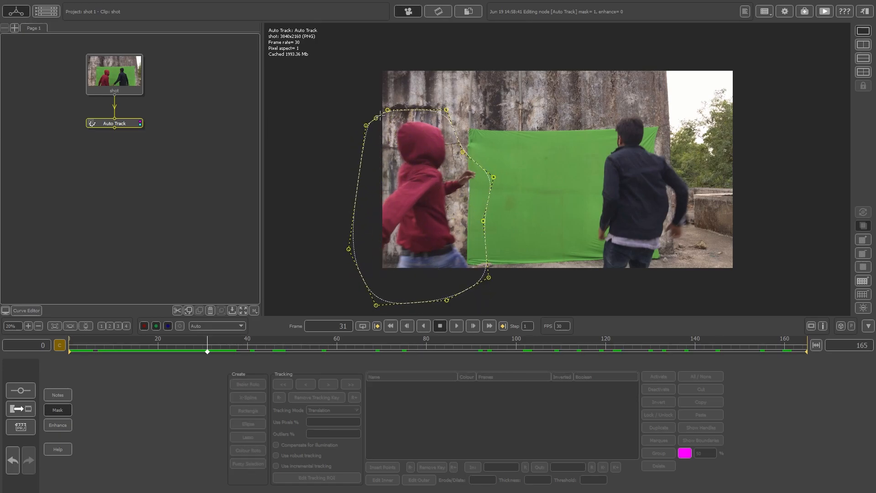
left_click(350, 384)
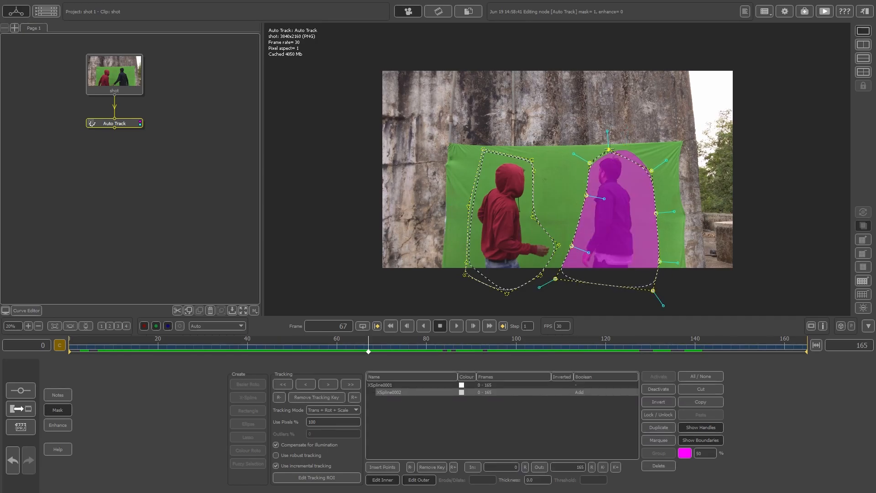
Track both masks through the shot and reshape the man's mask on problem frames.
left_click(351, 383)
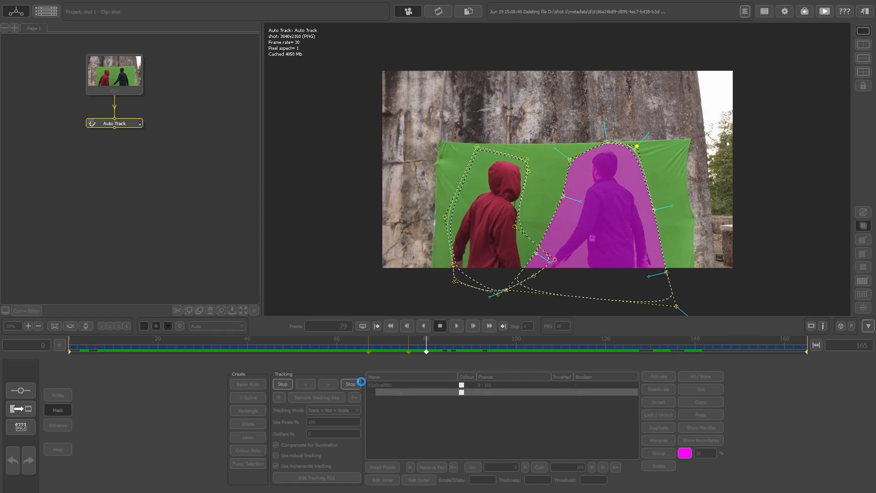
left_click(457, 326)
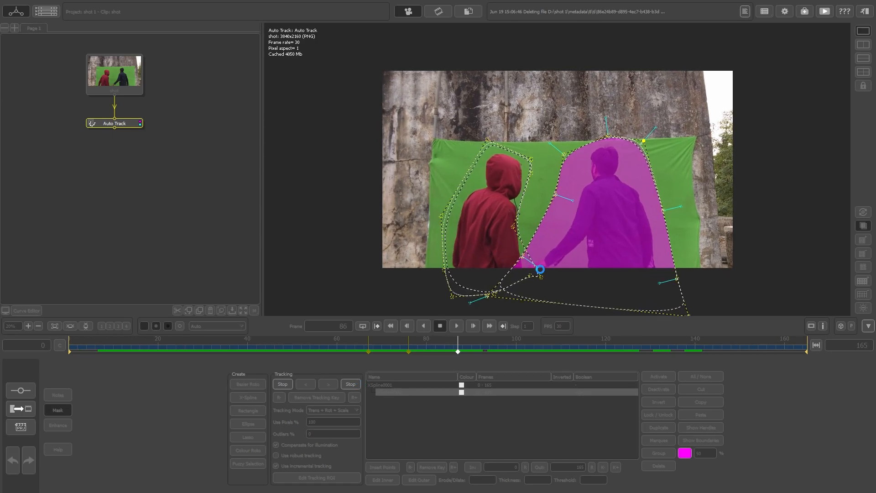
left_click(351, 384)
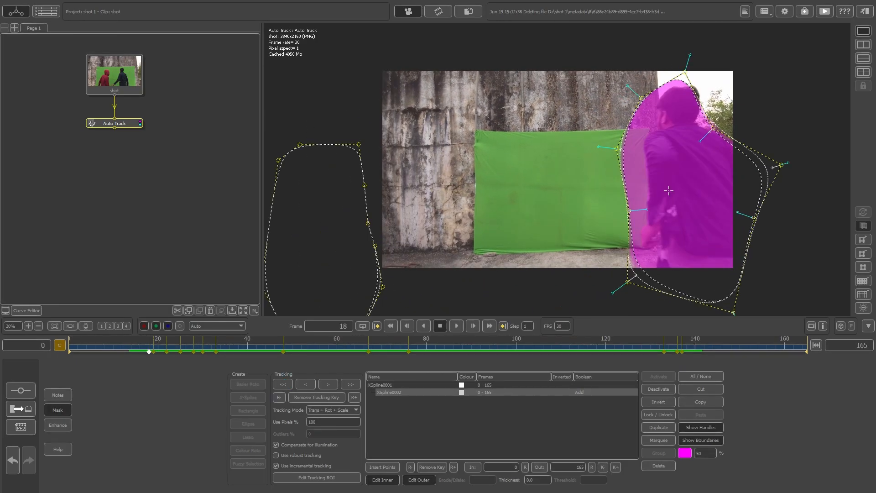
left_click_drag(149, 352, 623, 353)
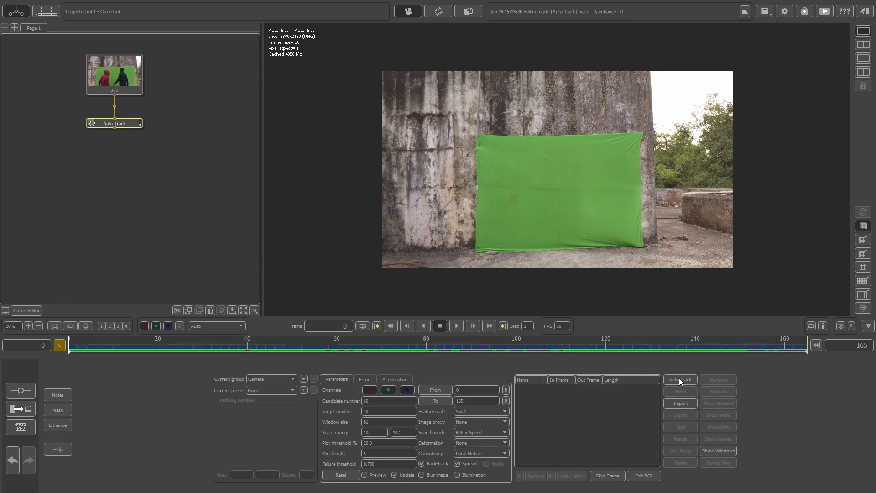
Start automatic feature tracking so trackers scatter over the background wall.
left_click(680, 379)
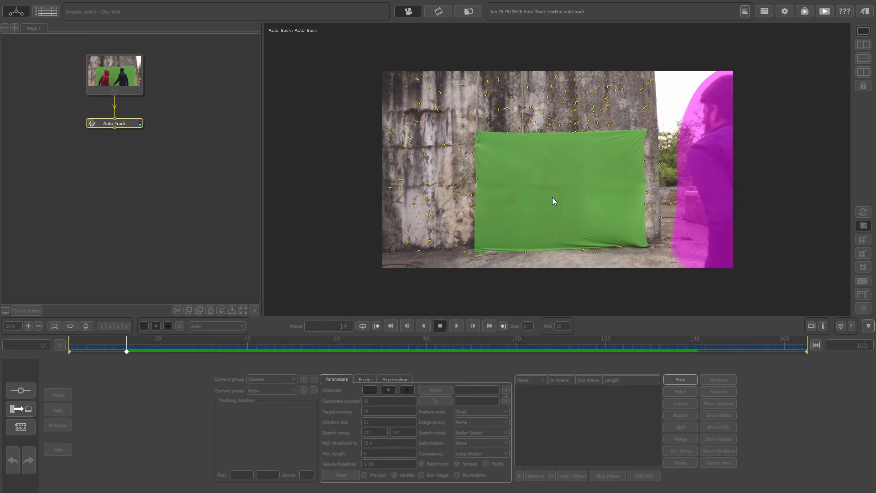
Add a Camera Solver node via Solving > Camera Solver under the finished Auto Track.
right_click(114, 123)
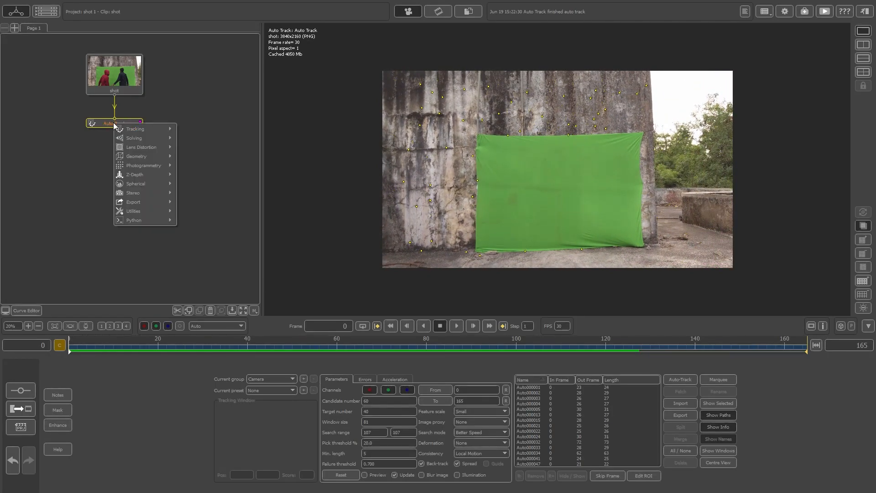
mouse_move(134, 137)
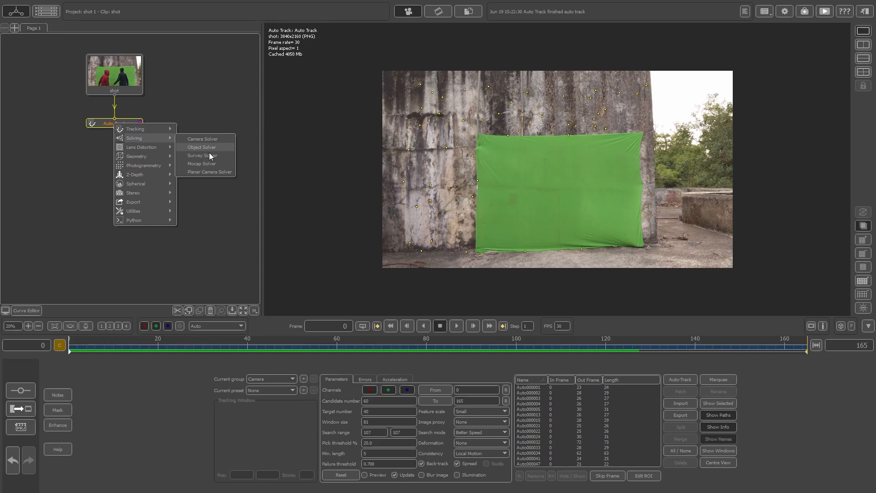
left_click(217, 144)
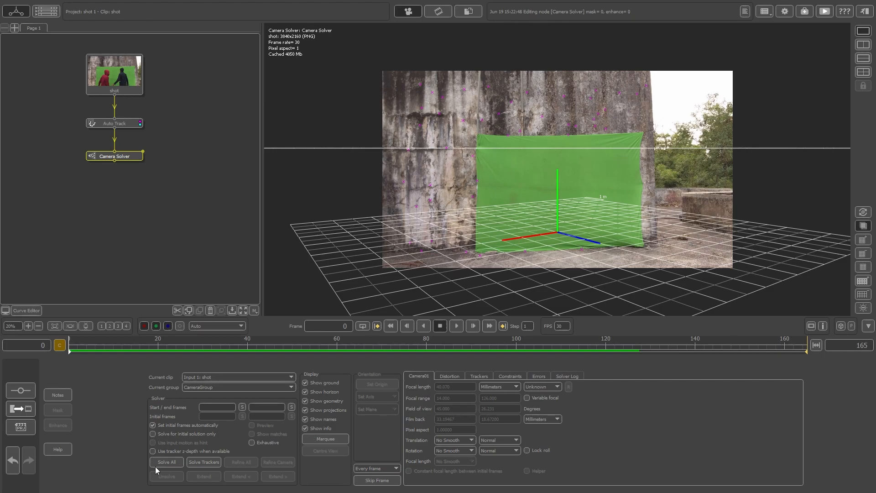
Solve the camera for the whole shot and scrub through to review the ground grid.
left_click(166, 462)
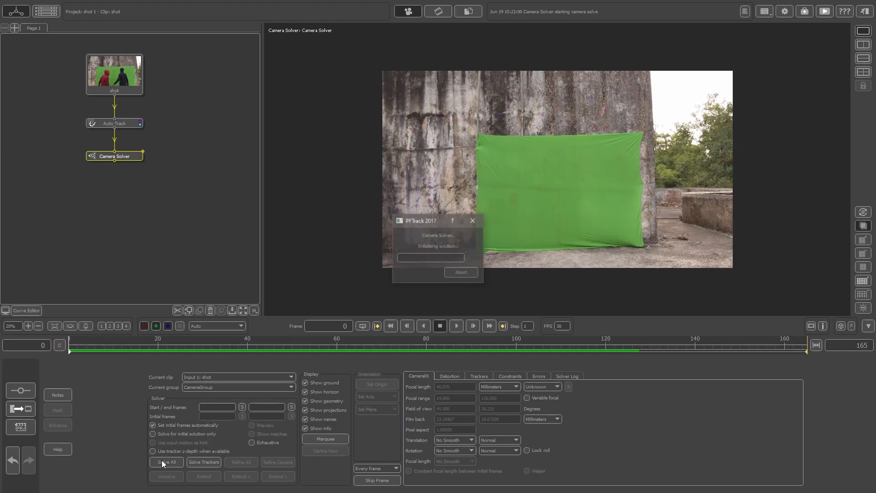
left_click(166, 462)
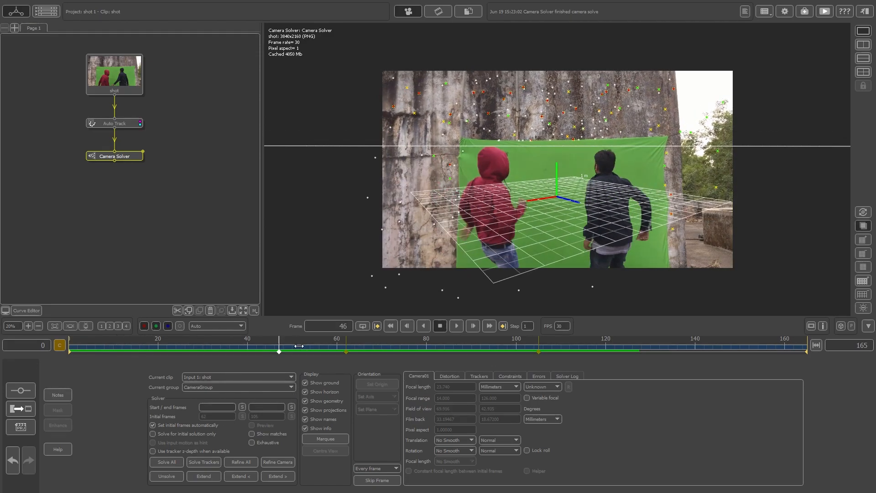
left_click_drag(279, 351, 193, 351)
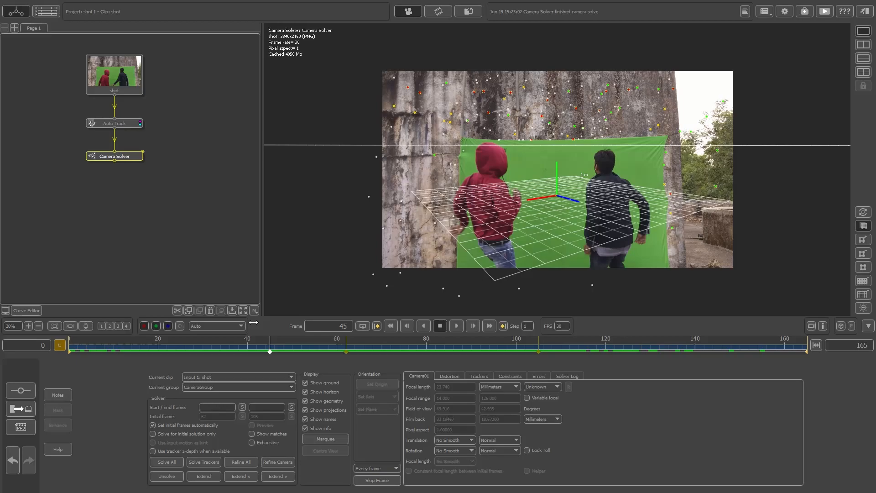
left_click(390, 326)
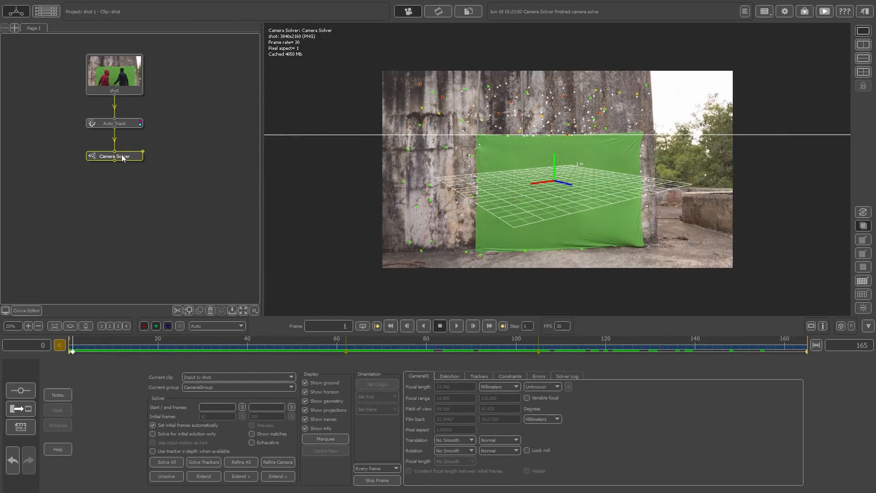
Add an Orient Scene node via Utilities > Orient Scene after the Camera Solver.
right_click(114, 157)
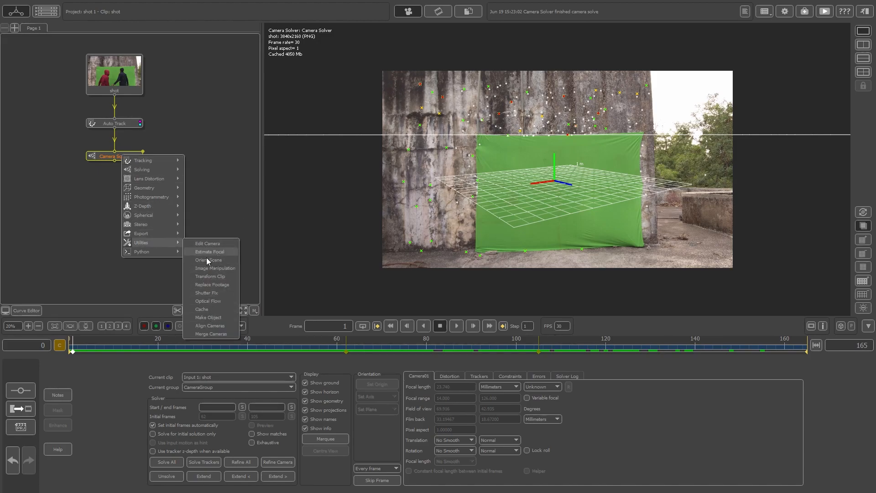
left_click(209, 259)
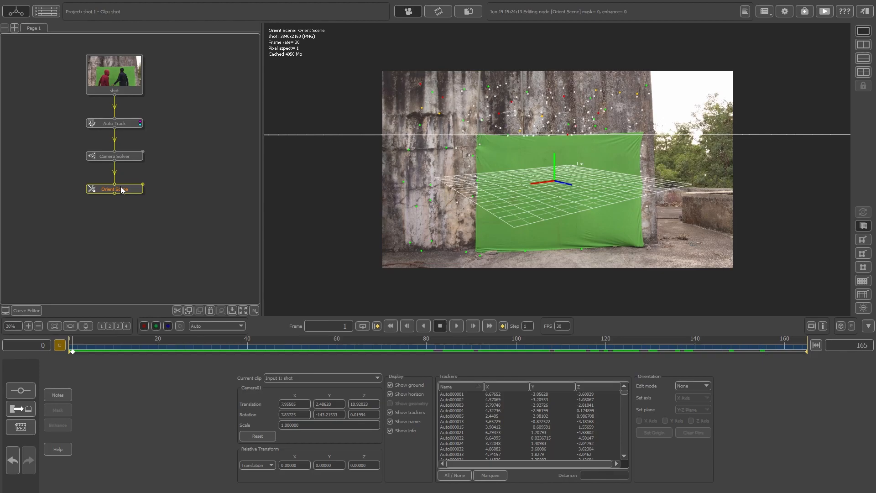
Show a 3D view beside the camera view and translate the scene origin down to the floor.
left_click(864, 43)
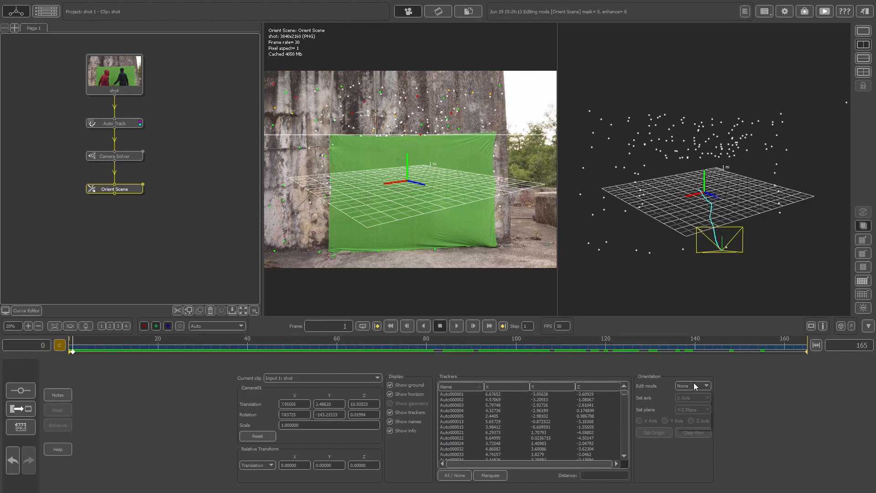
left_click(693, 386)
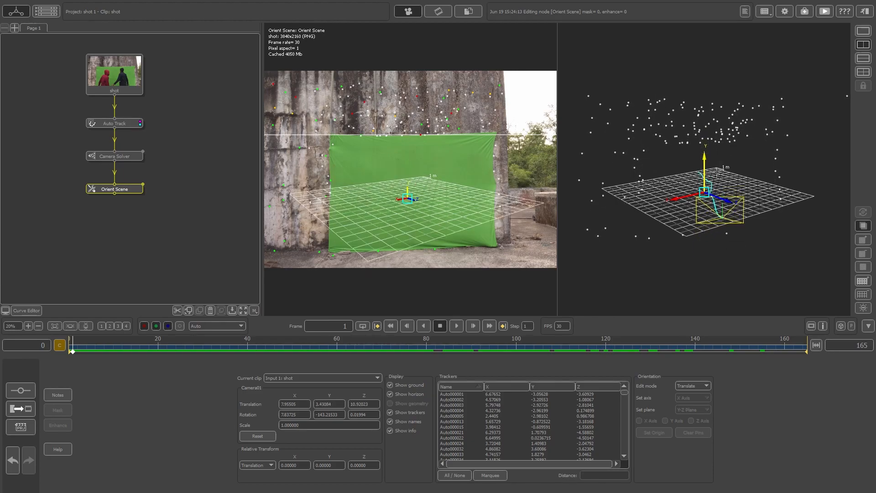
left_click(693, 385)
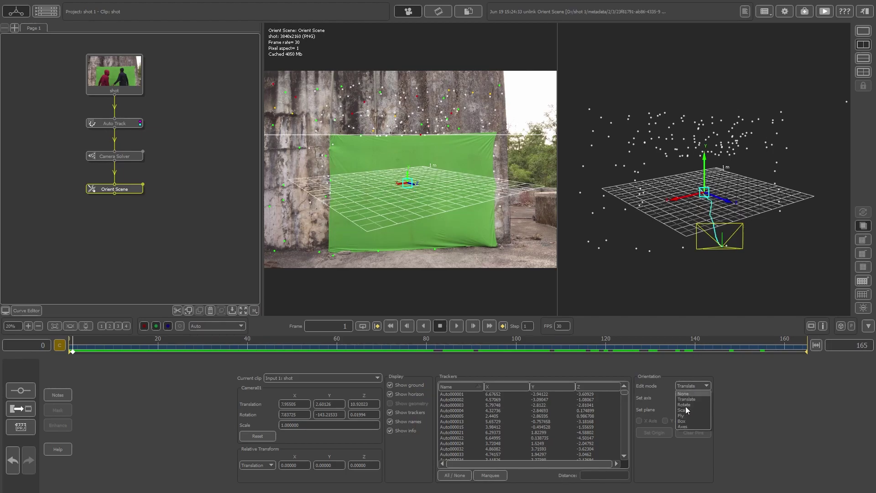
left_click(684, 404)
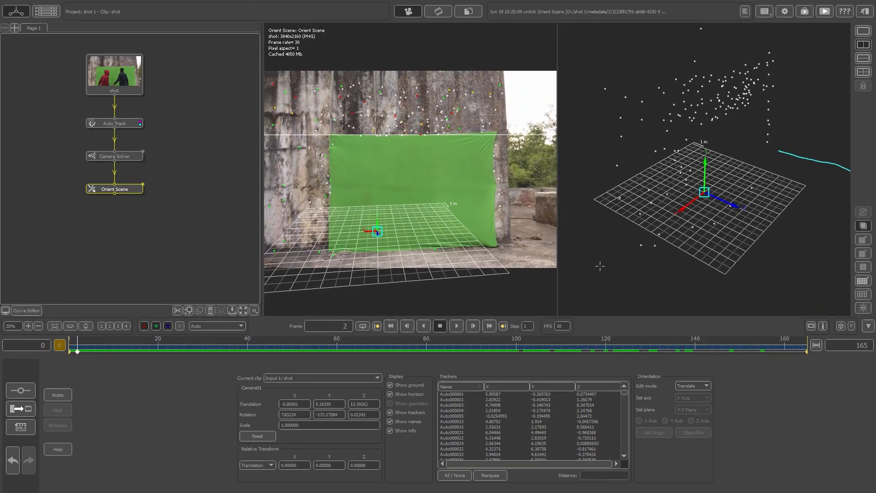
Scrub the shot and adjust orientation so the grid lies flat on the floor, viewed in four viewports.
left_click_drag(71, 352, 167, 352)
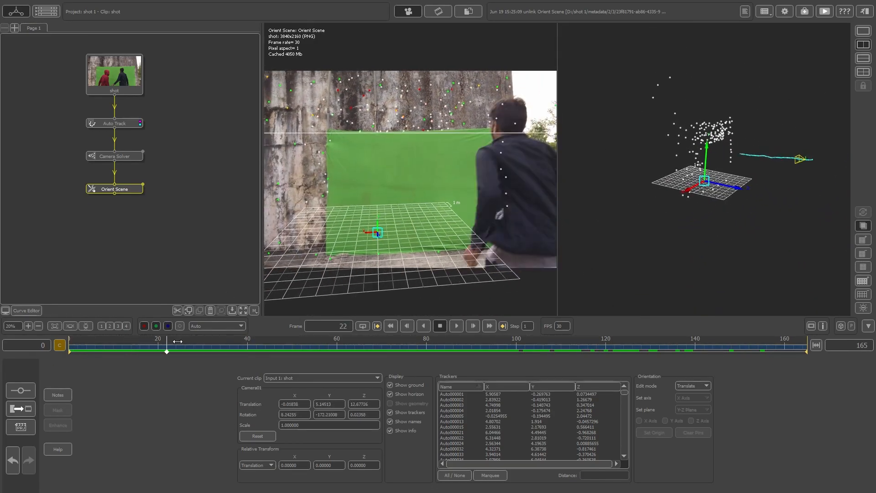
left_click_drag(166, 351, 118, 351)
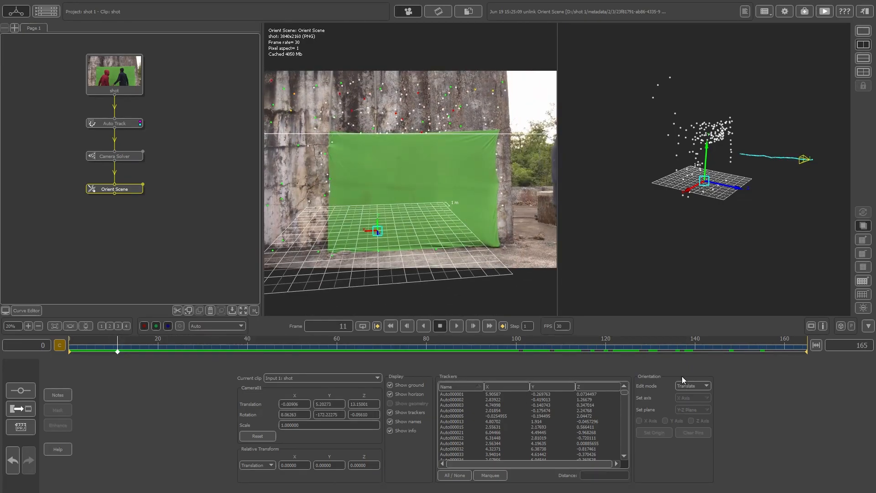
left_click(705, 386)
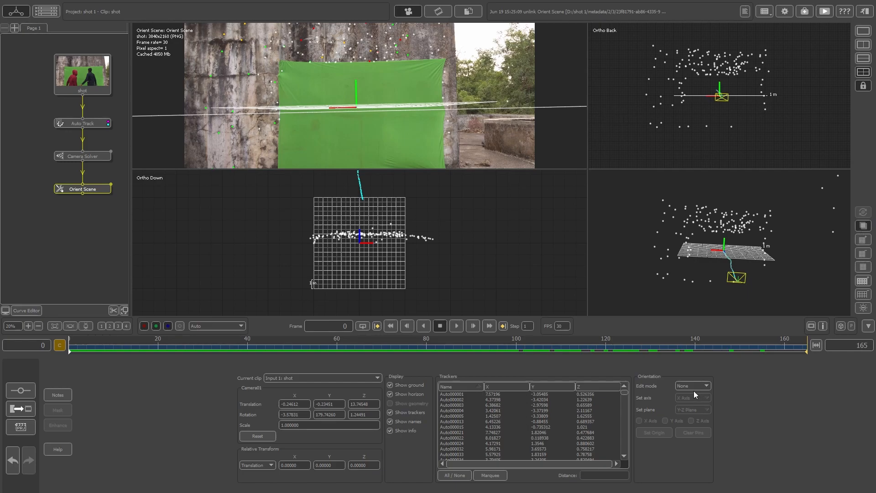
Return to a single camera viewport and scrub through the shot to confirm the grid stays on the floor.
left_click(693, 386)
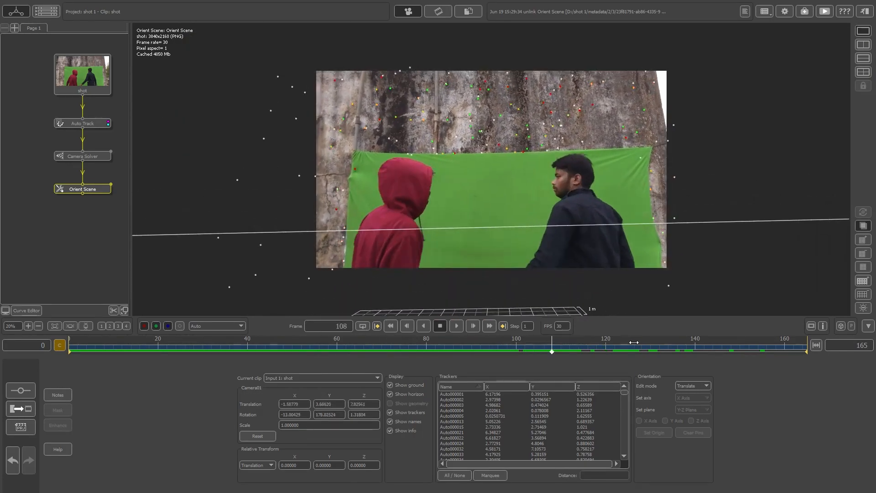
left_click_drag(551, 350, 104, 350)
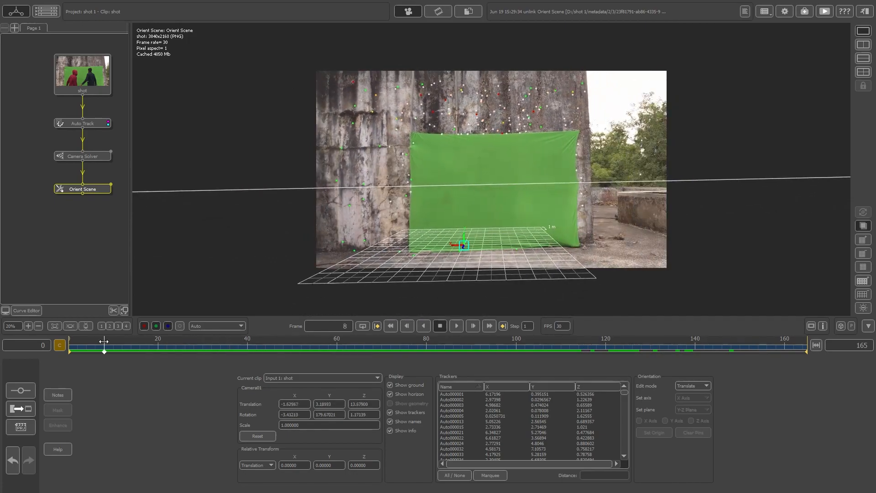
left_click_drag(103, 350, 86, 351)
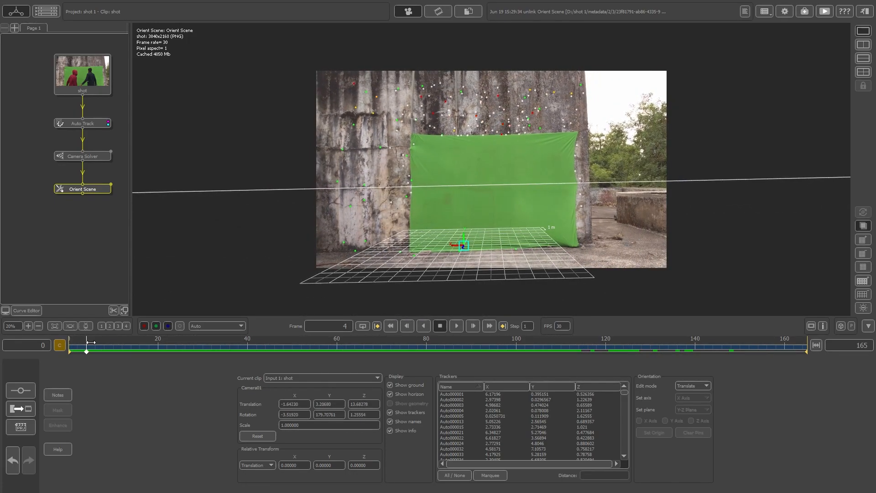
left_click_drag(85, 346, 234, 345)
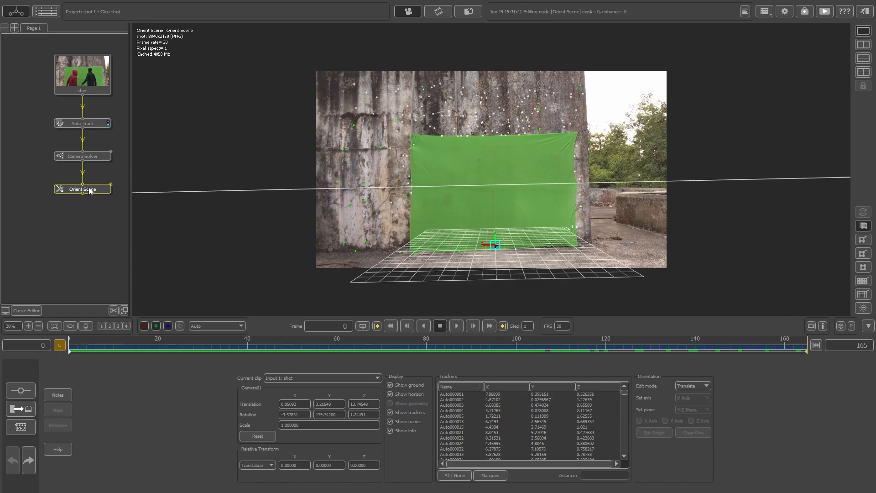
Add an Export node after the Orient Scene node from its context menu.
right_click(82, 189)
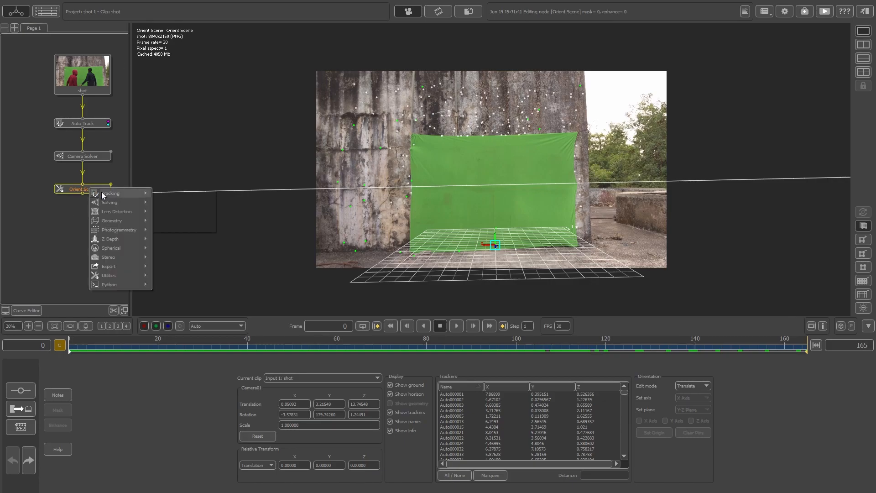
mouse_move(109, 267)
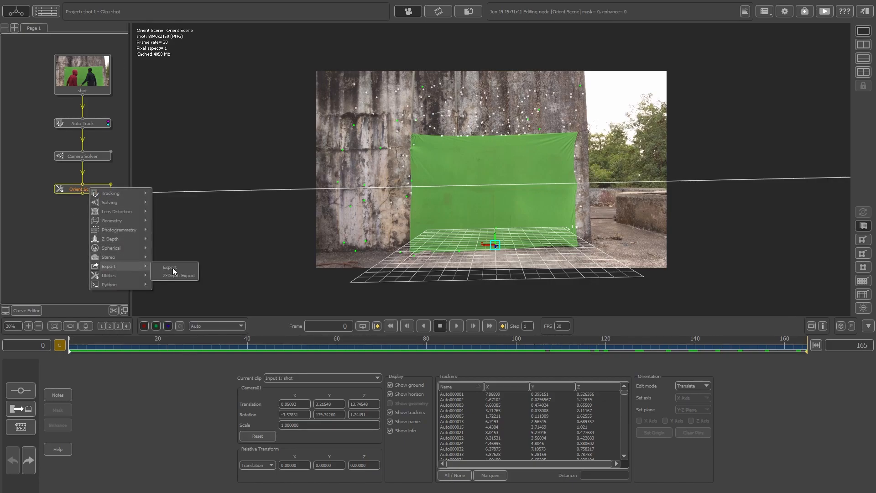
left_click(170, 267)
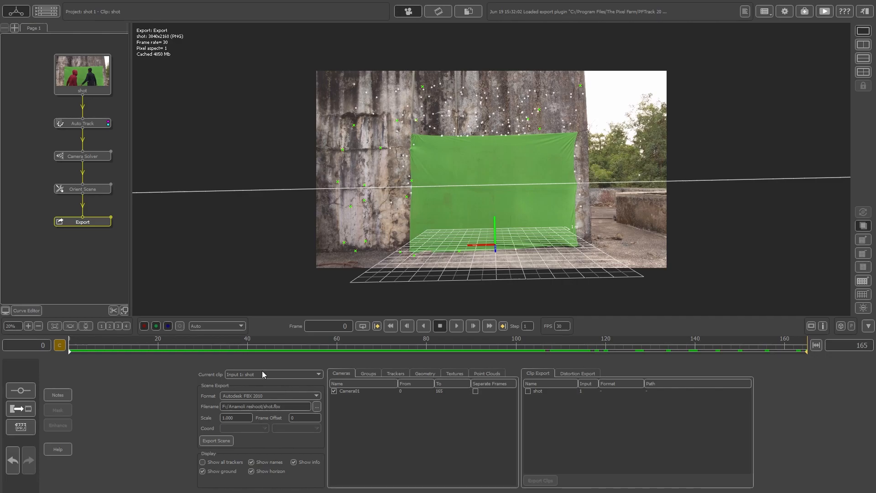
mouse_move(263, 377)
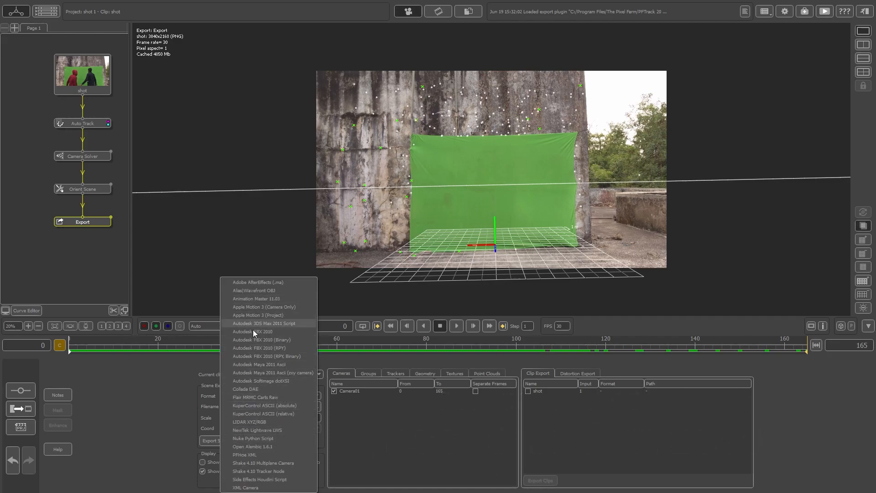
Review the export format list, keeping Autodesk FBX 2010 as the scene format.
left_click(252, 331)
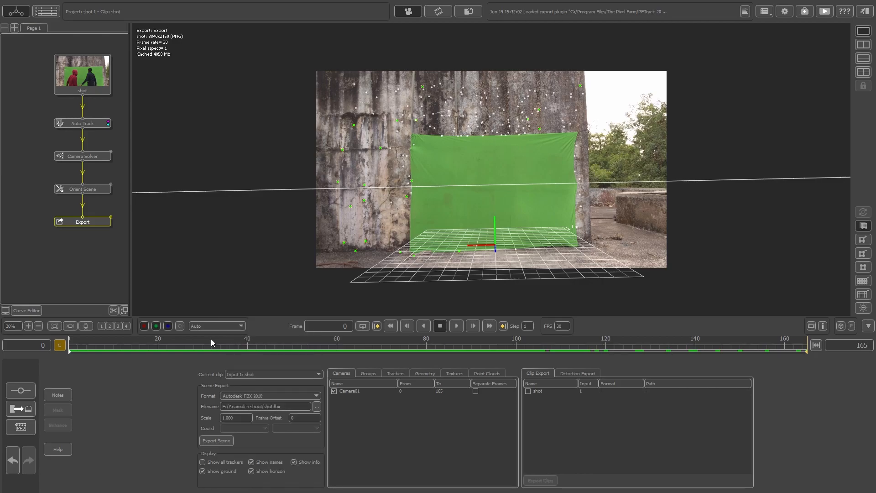
left_click(236, 418)
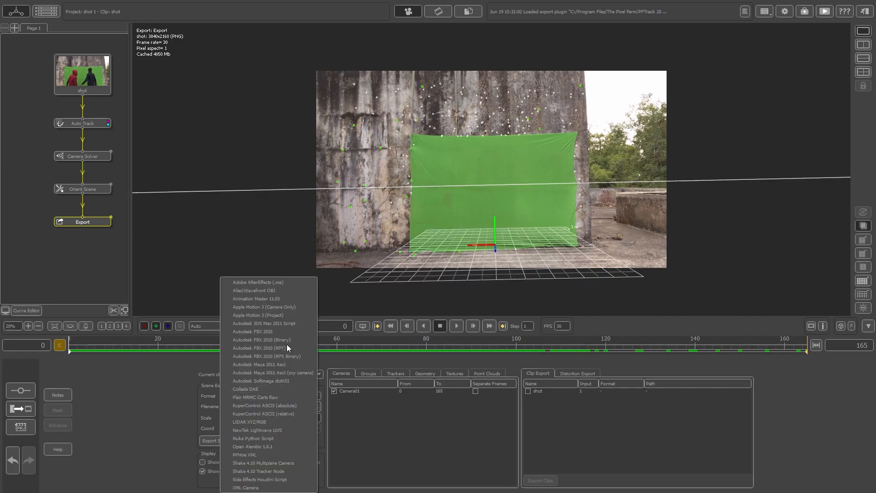
mouse_move(249, 374)
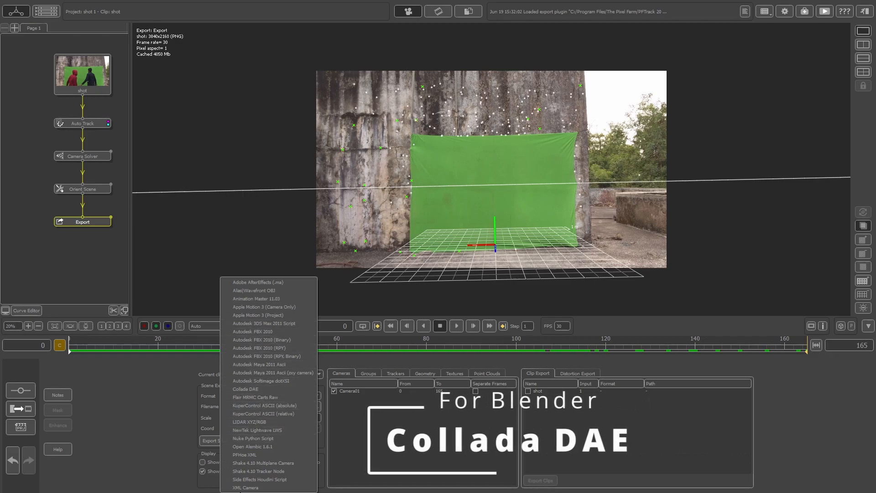
mouse_move(256, 307)
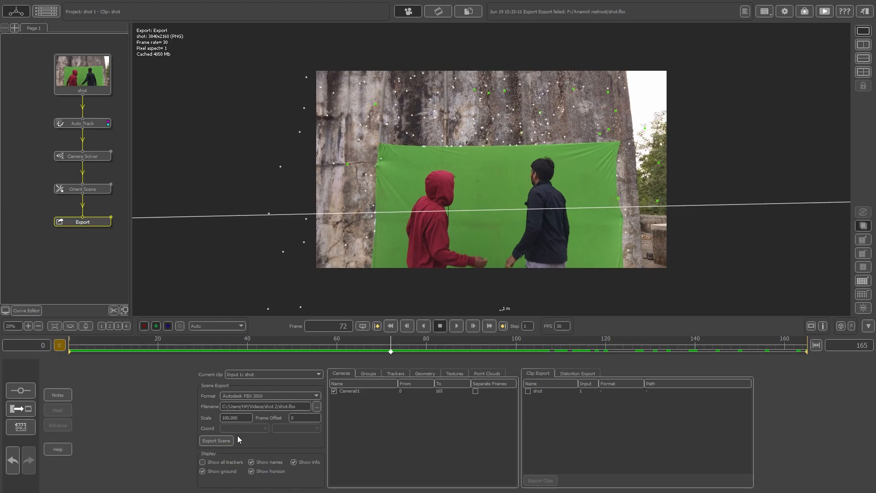
Export the camera scene as an FBX 2010 file and dismiss the success confirmation.
left_click(216, 441)
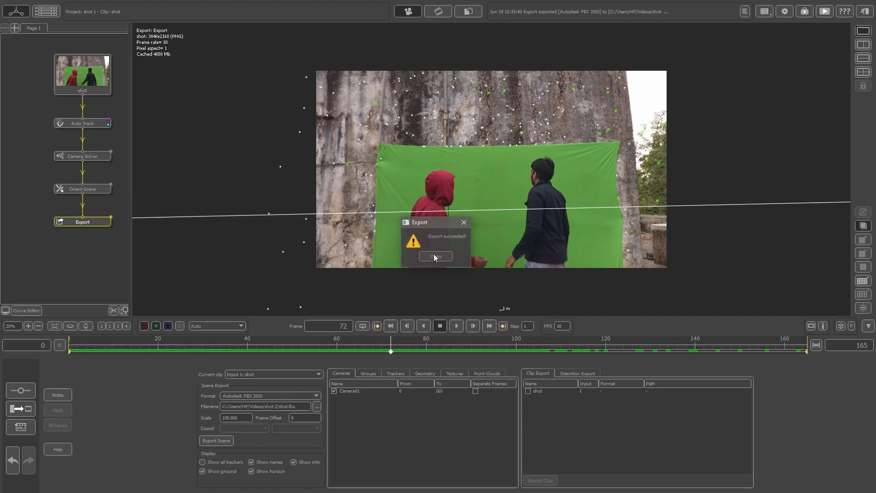
left_click(435, 256)
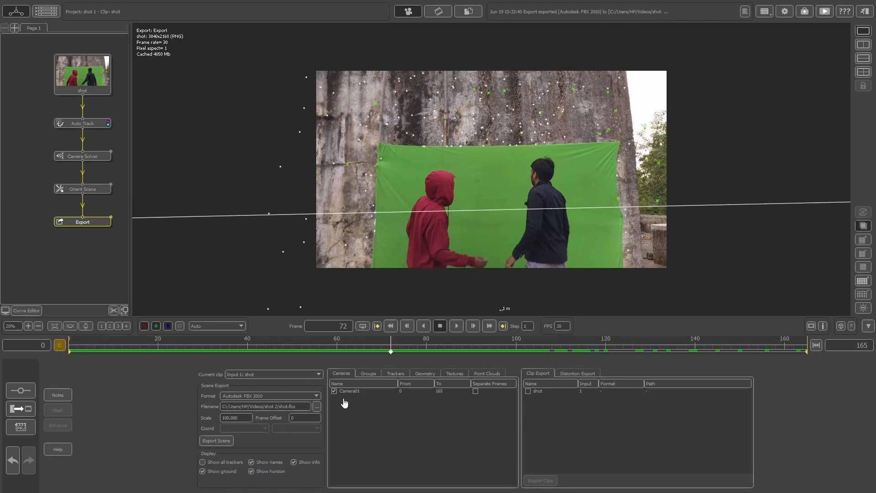